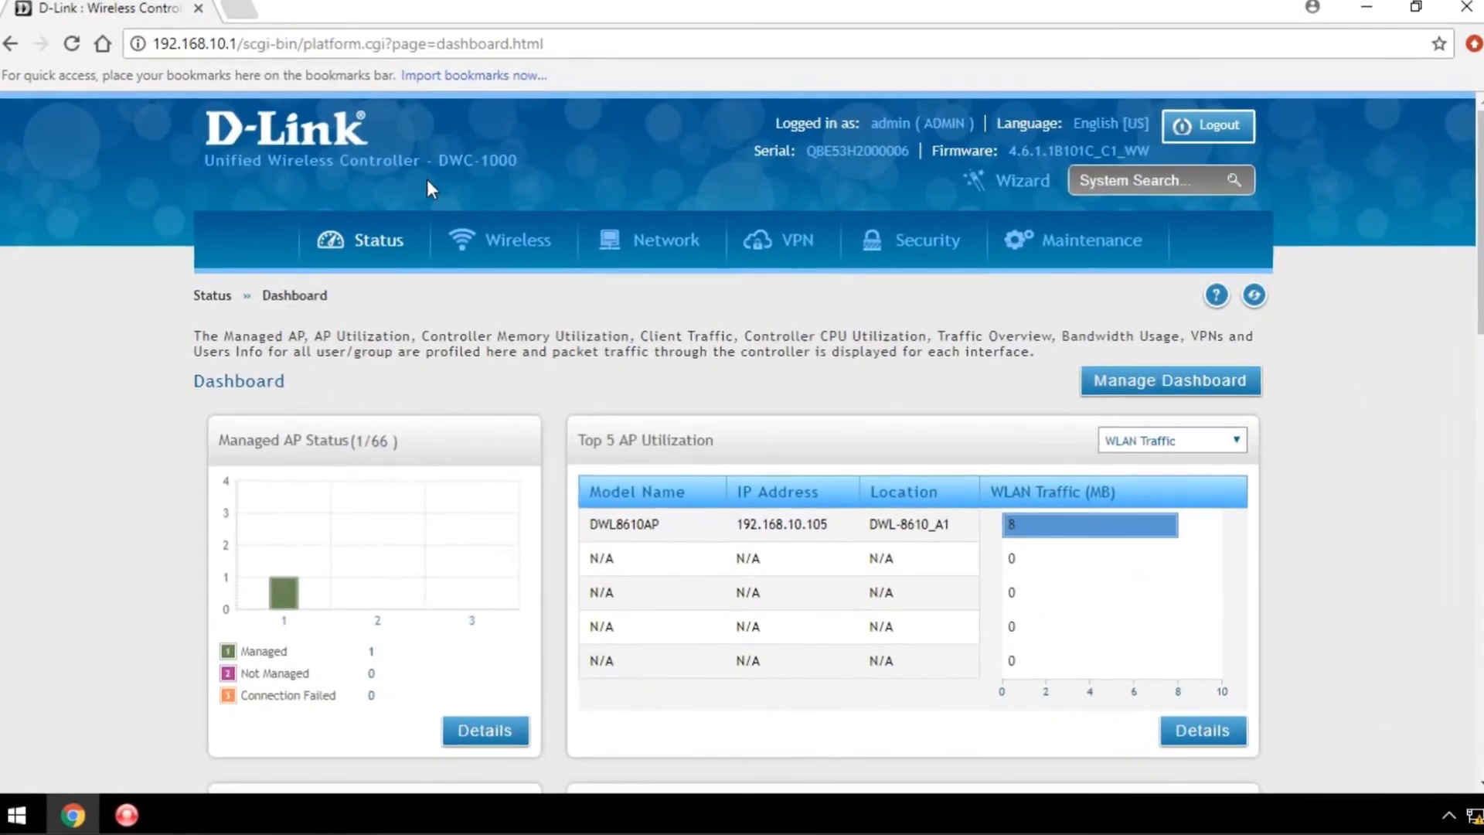
- Navigate from the dashboard via Wireless to the Access Point AP Profile list
click(516, 240)
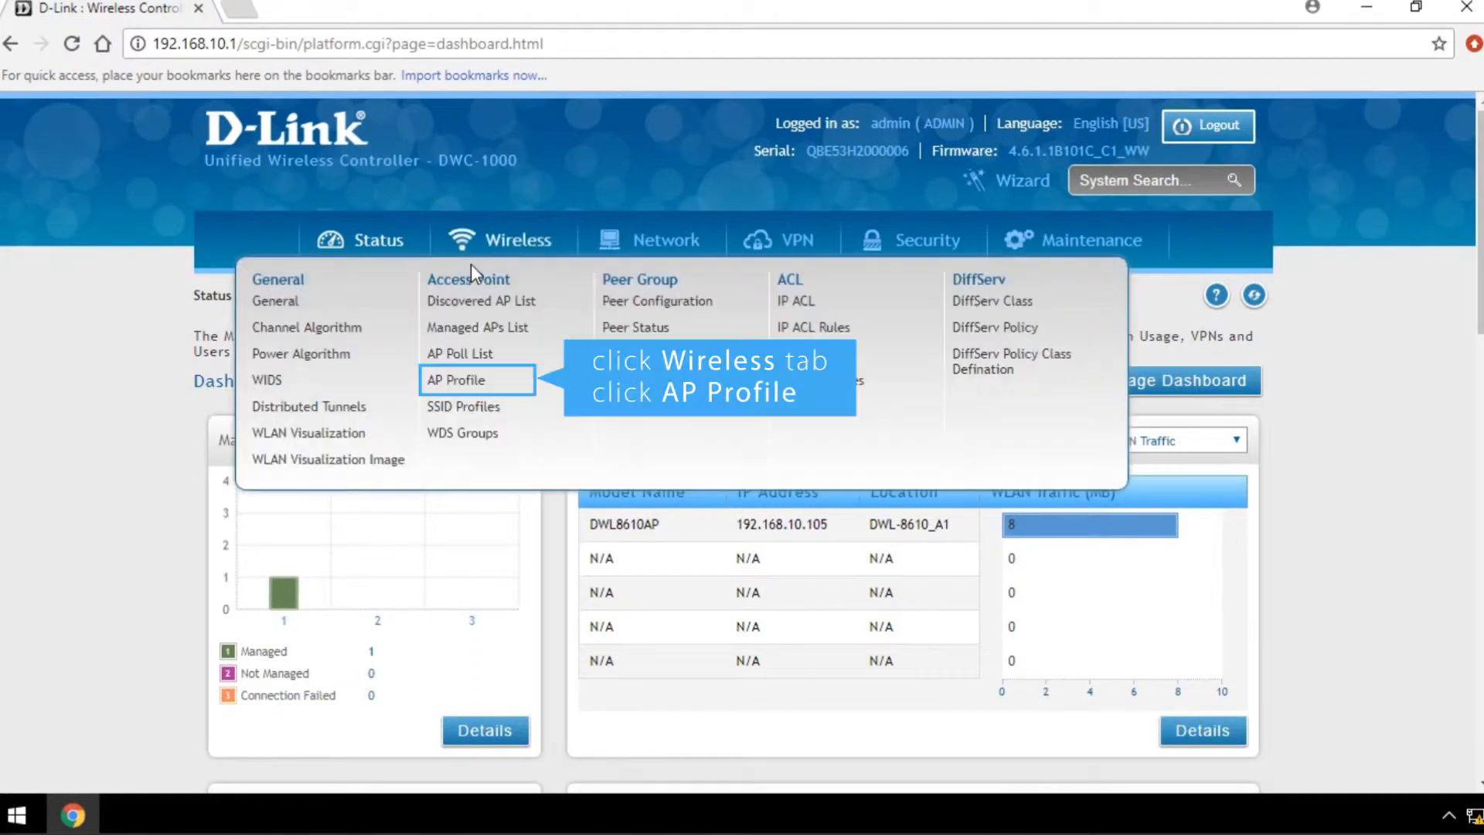
click(457, 380)
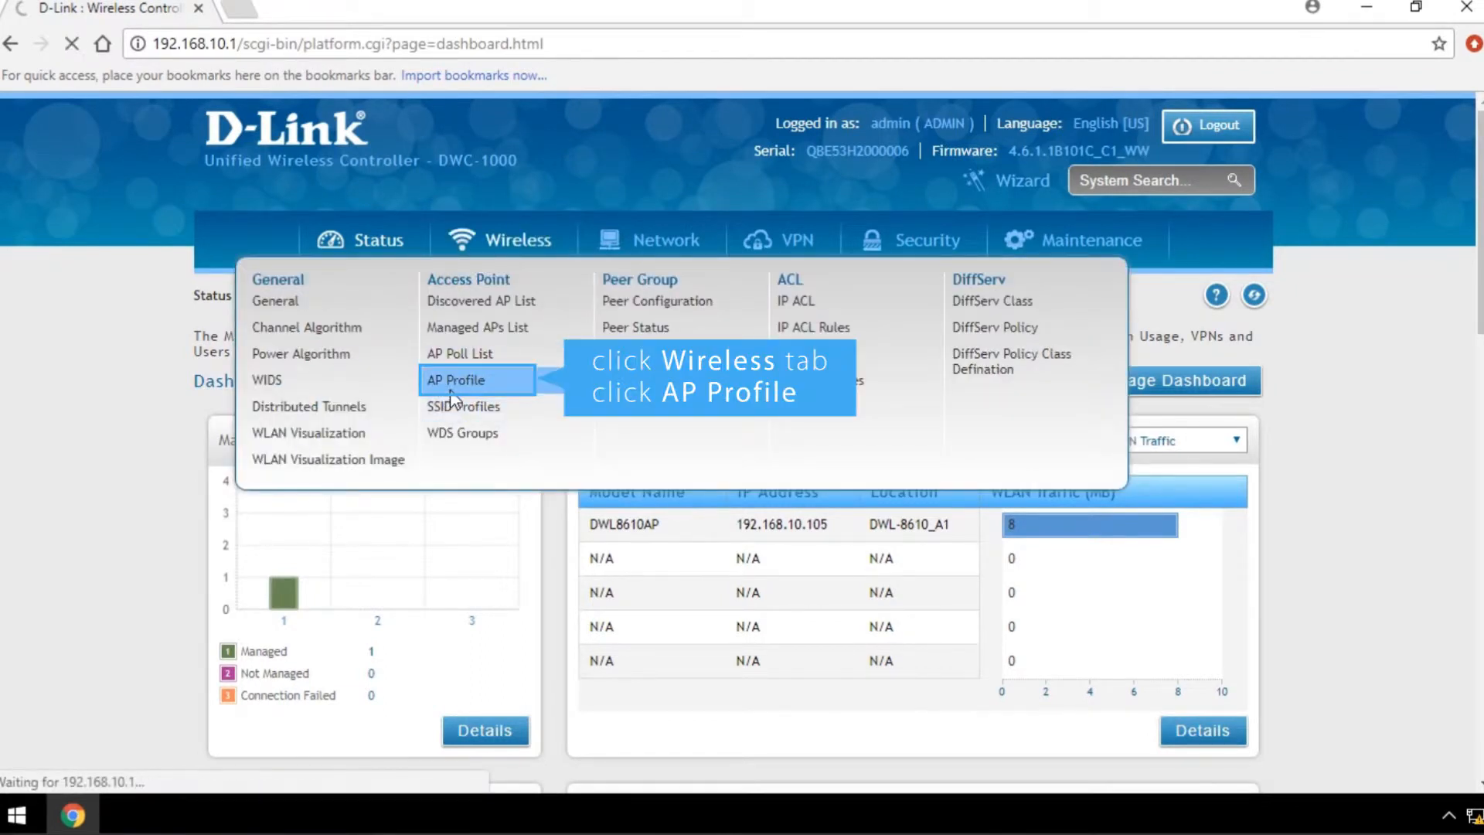
click(458, 381)
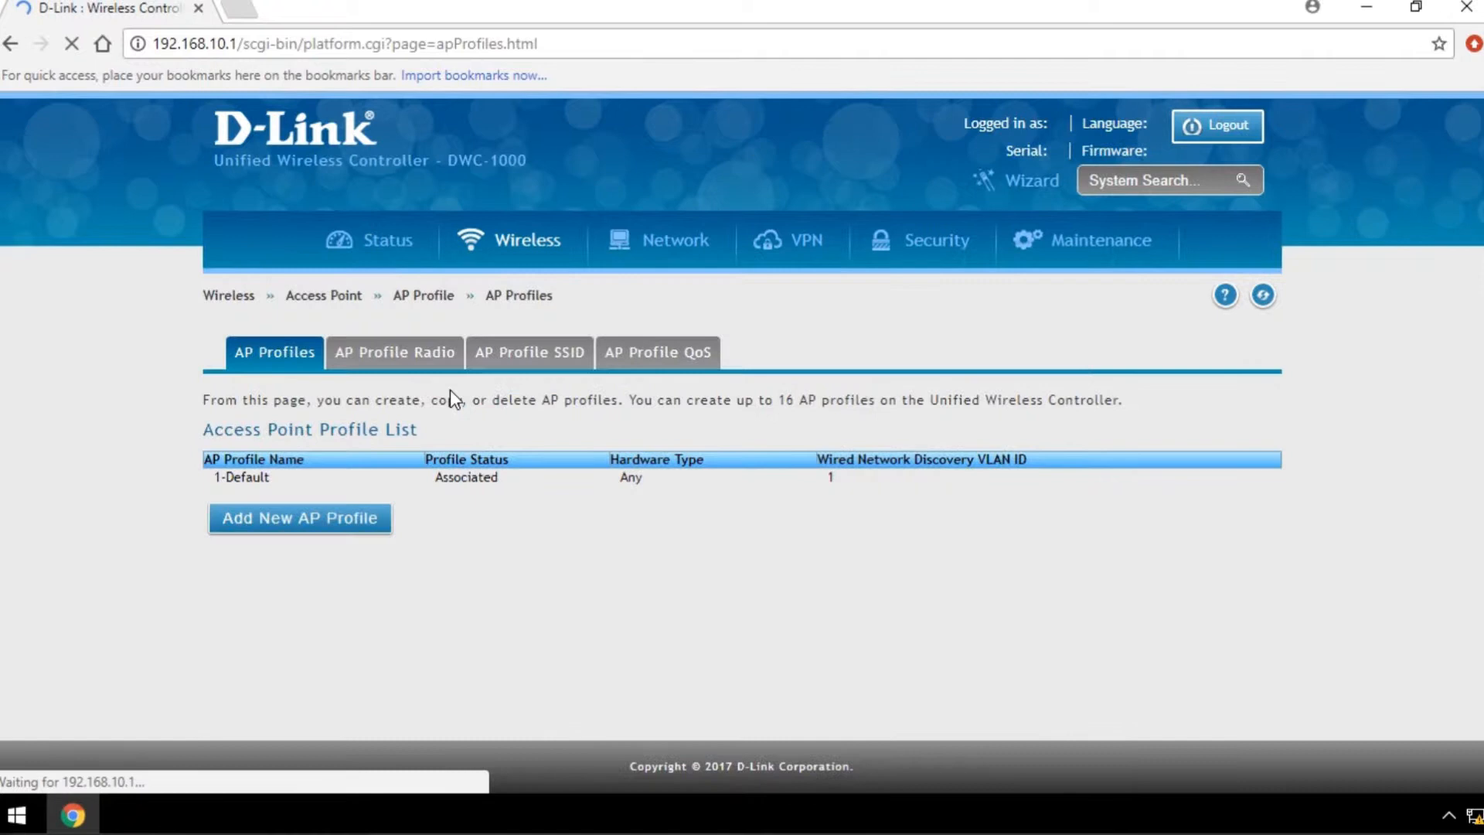
- Rename the Default profile's first SSID from dlink1 to dlink11 and save it
click(519, 353)
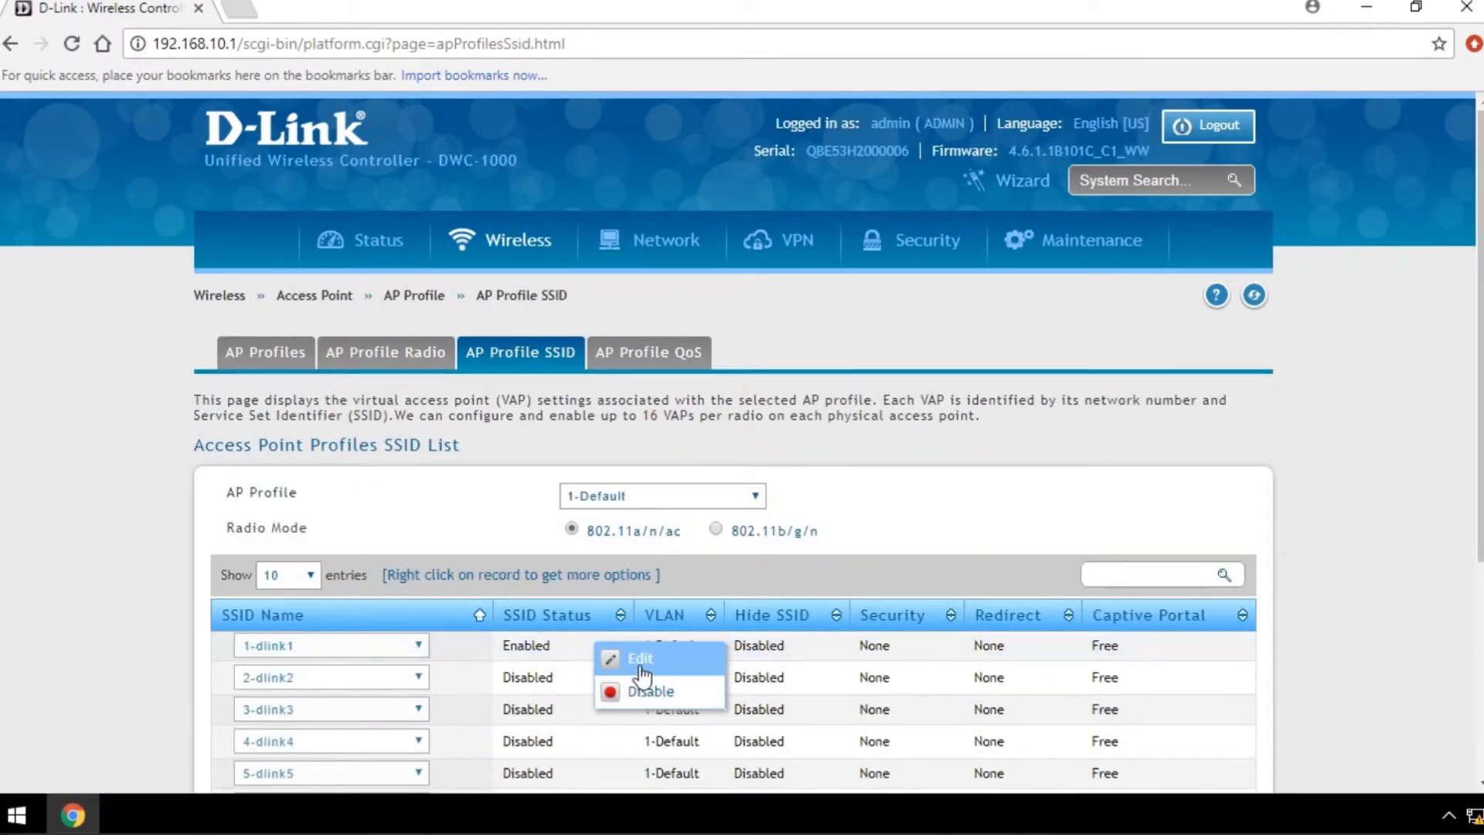
click(640, 659)
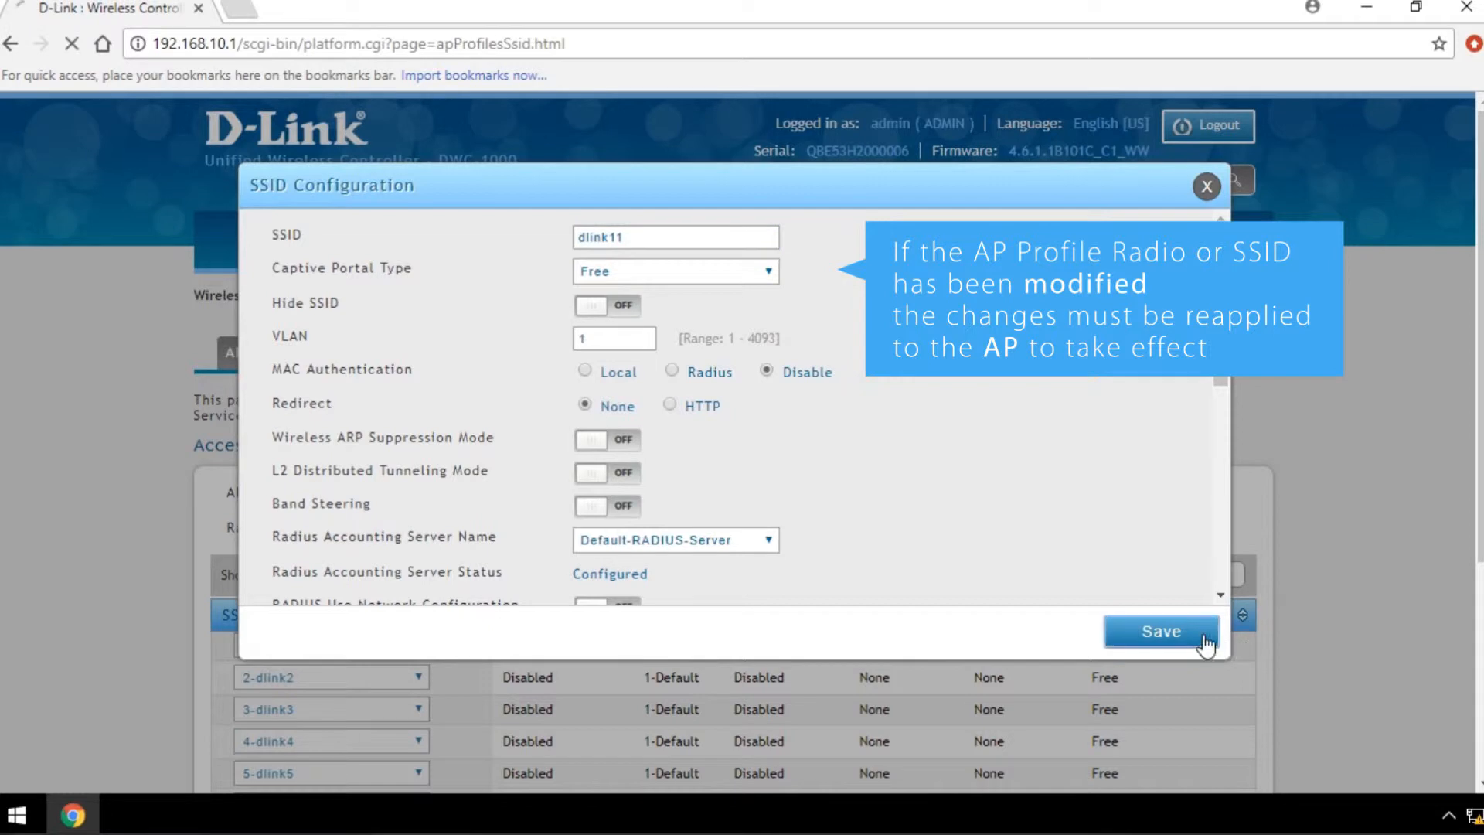
click(1160, 631)
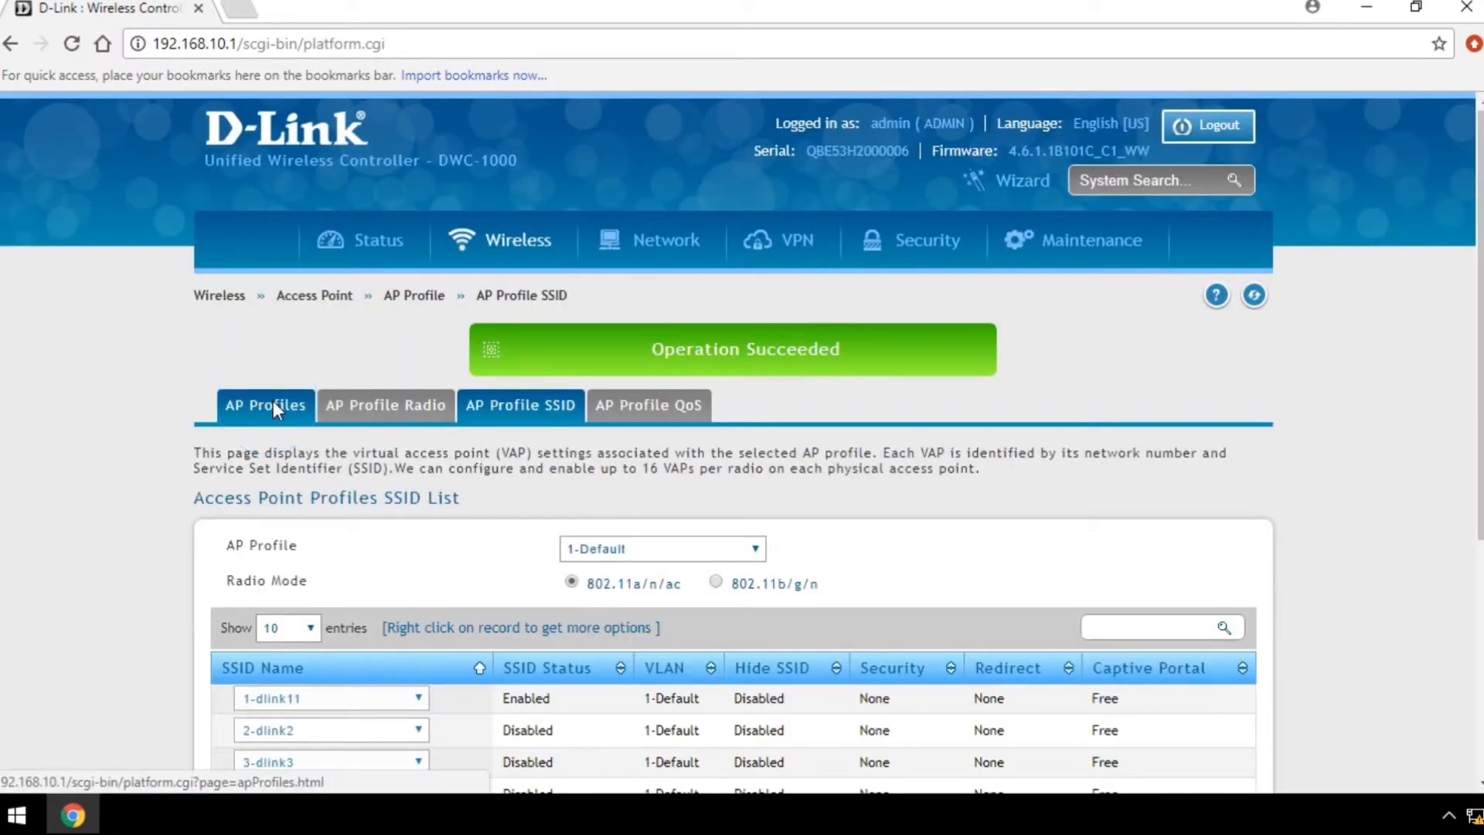
- Return to the AP Profiles list showing 1-Default as Associated - Modified
click(264, 405)
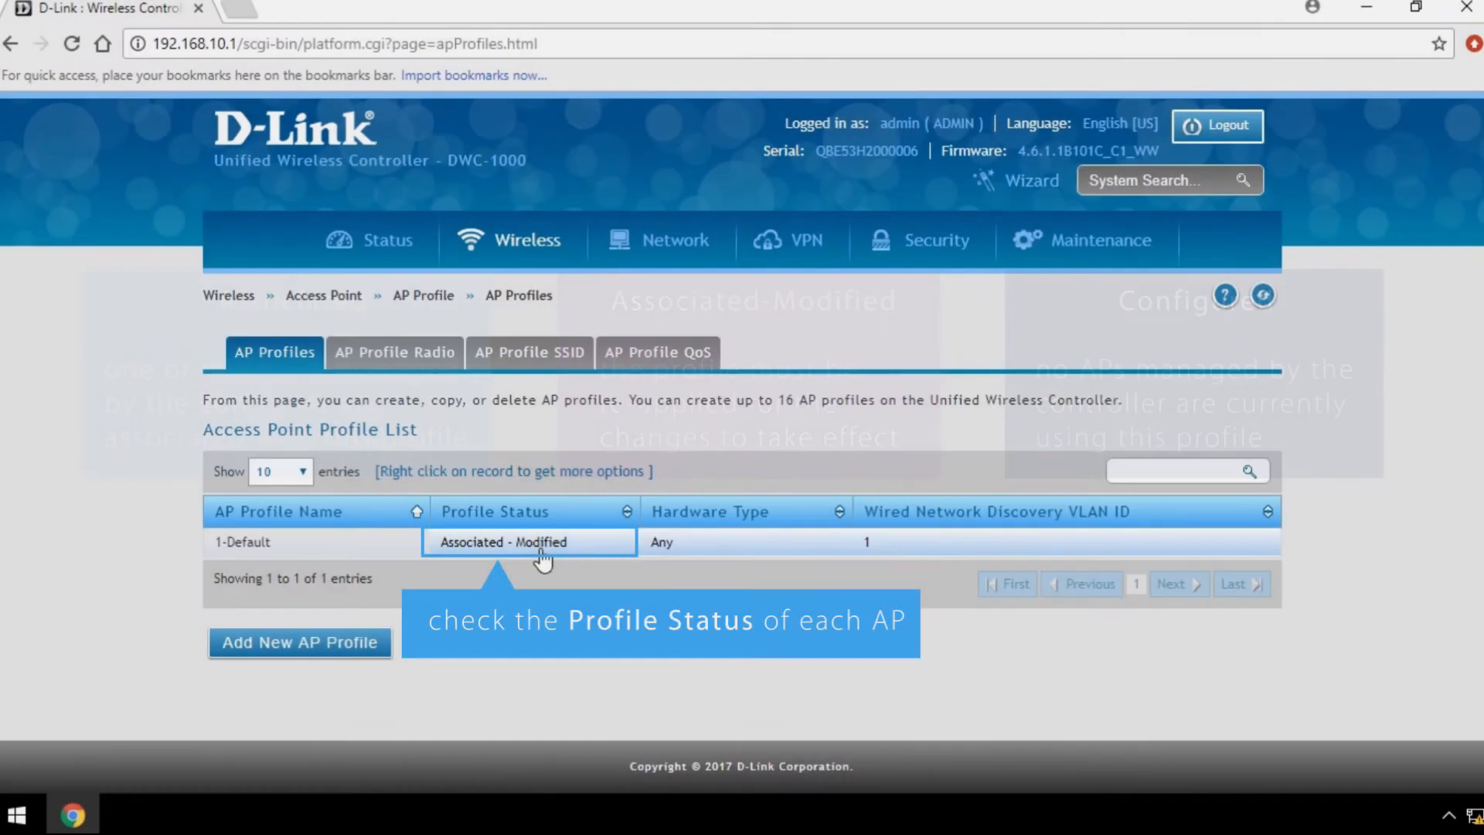
- Apply the 1-Default profile so its status returns to Associated, then open the page help
right_click(504, 541)
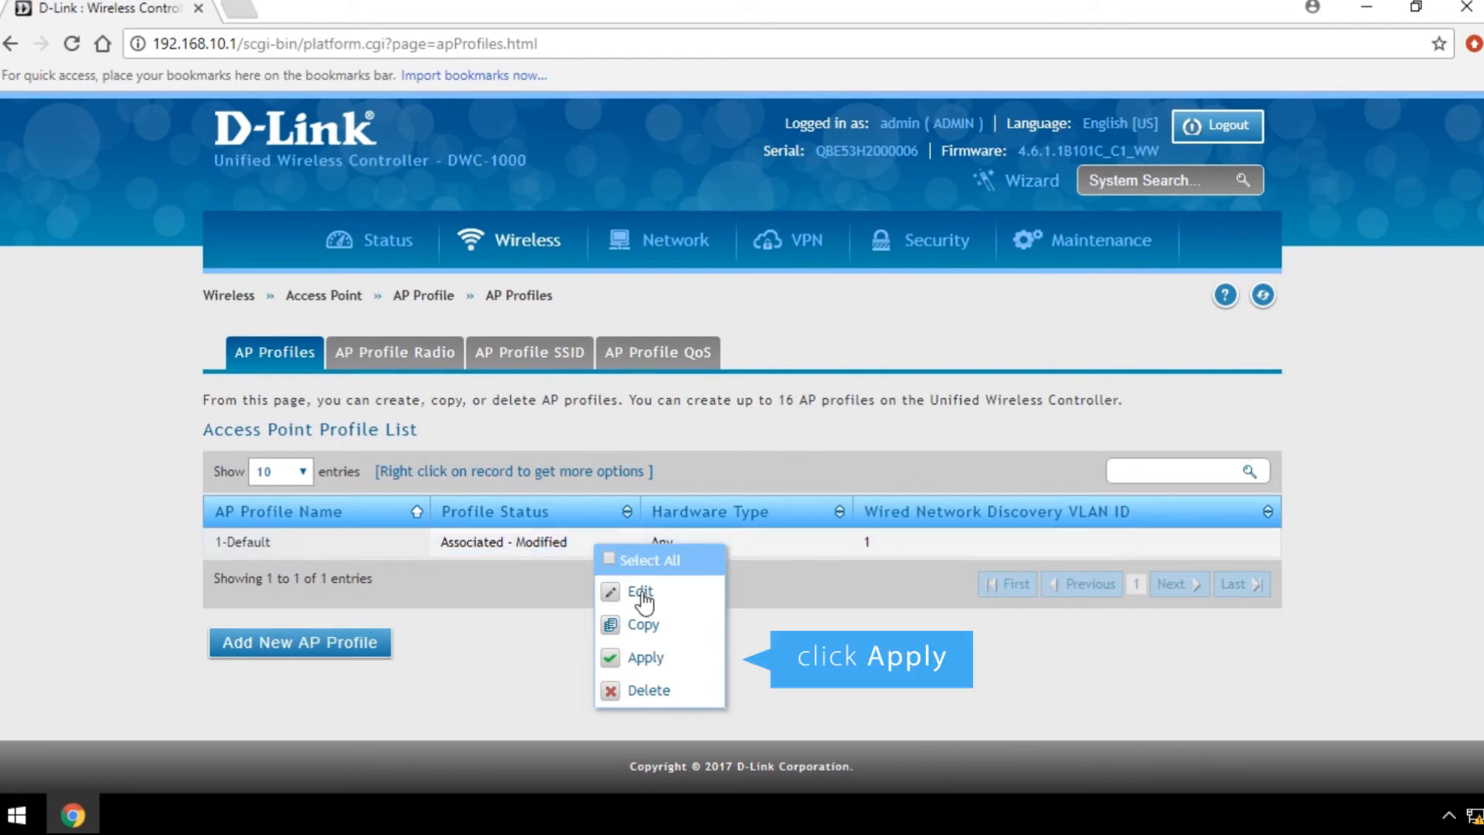
click(645, 657)
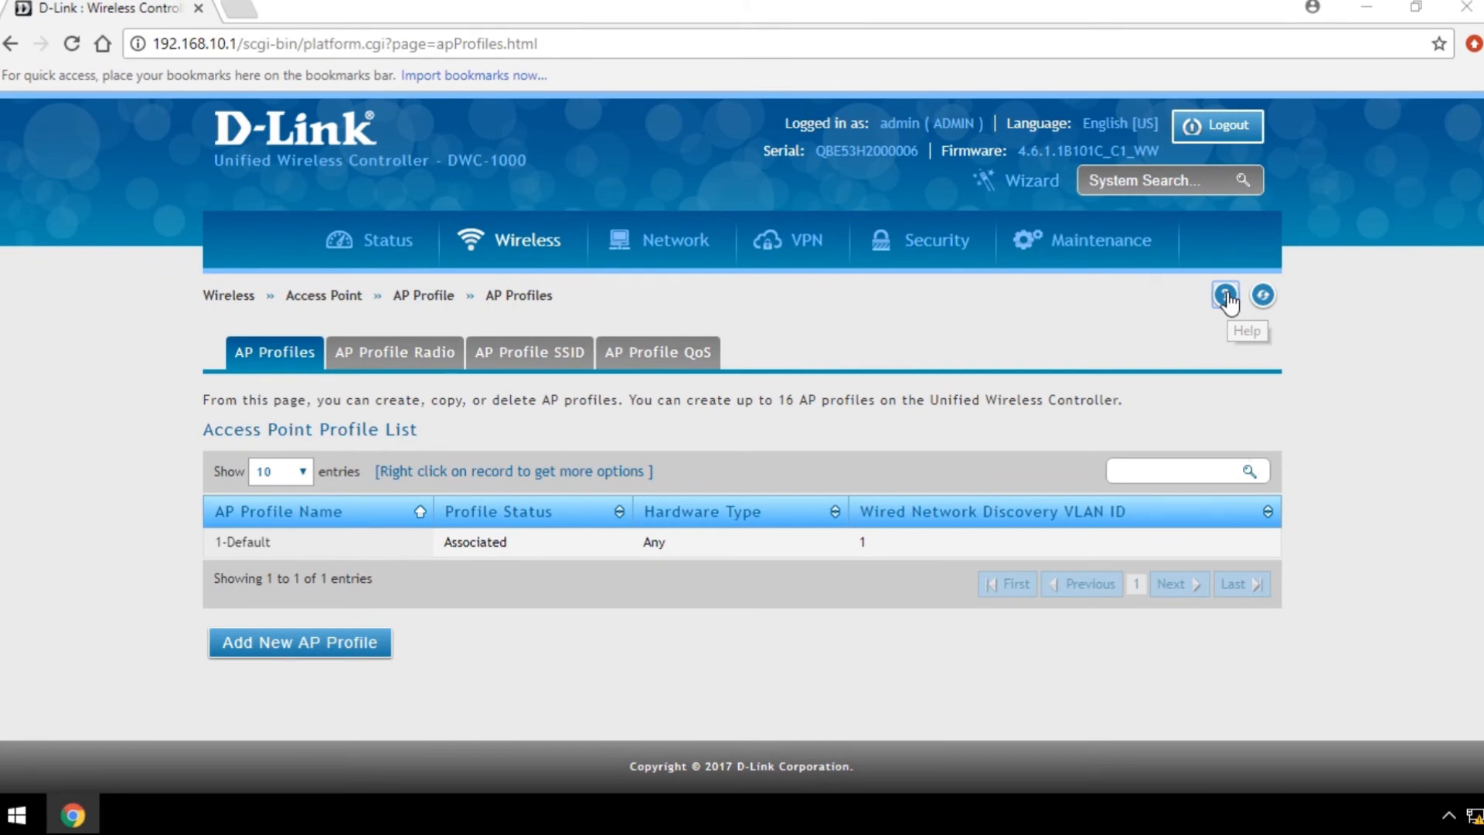
click(1224, 294)
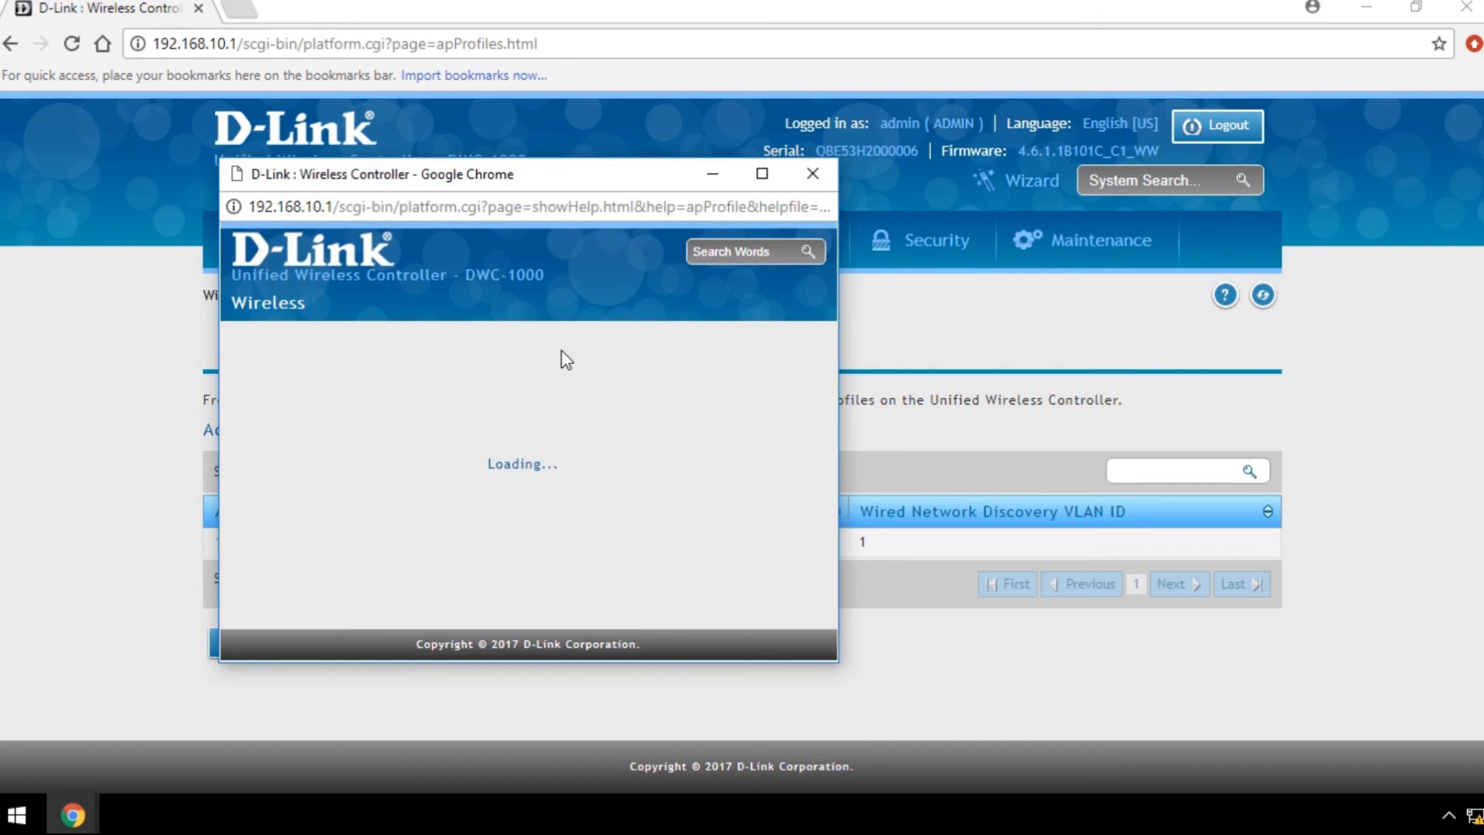